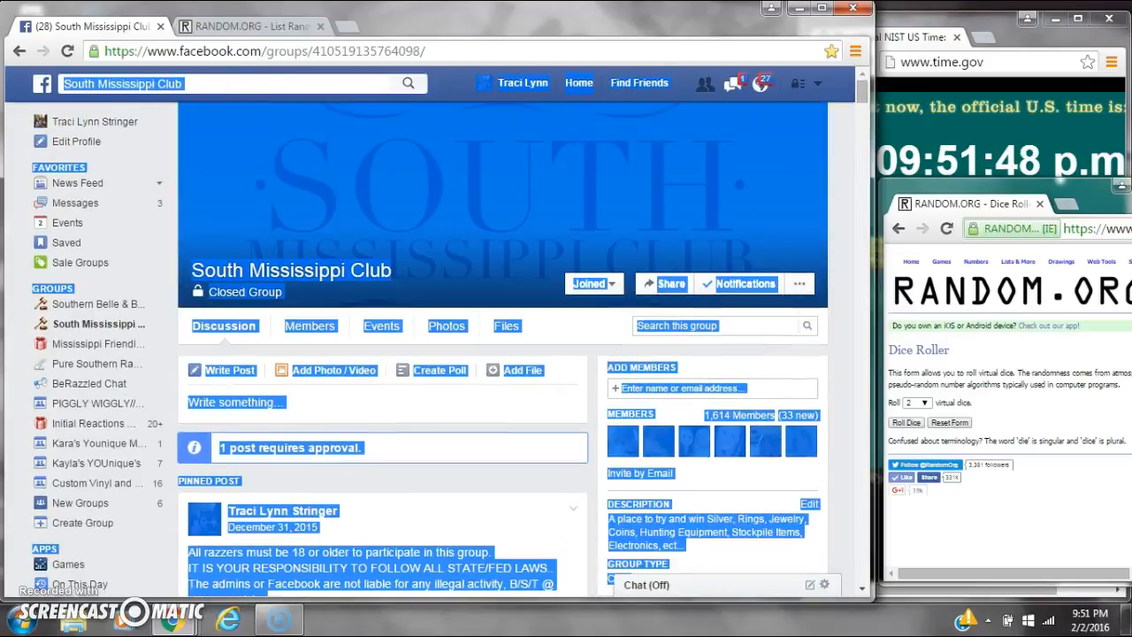
Scroll through the pinned razz post's numbered list until spot 88 is visible.
scroll(down, 3)
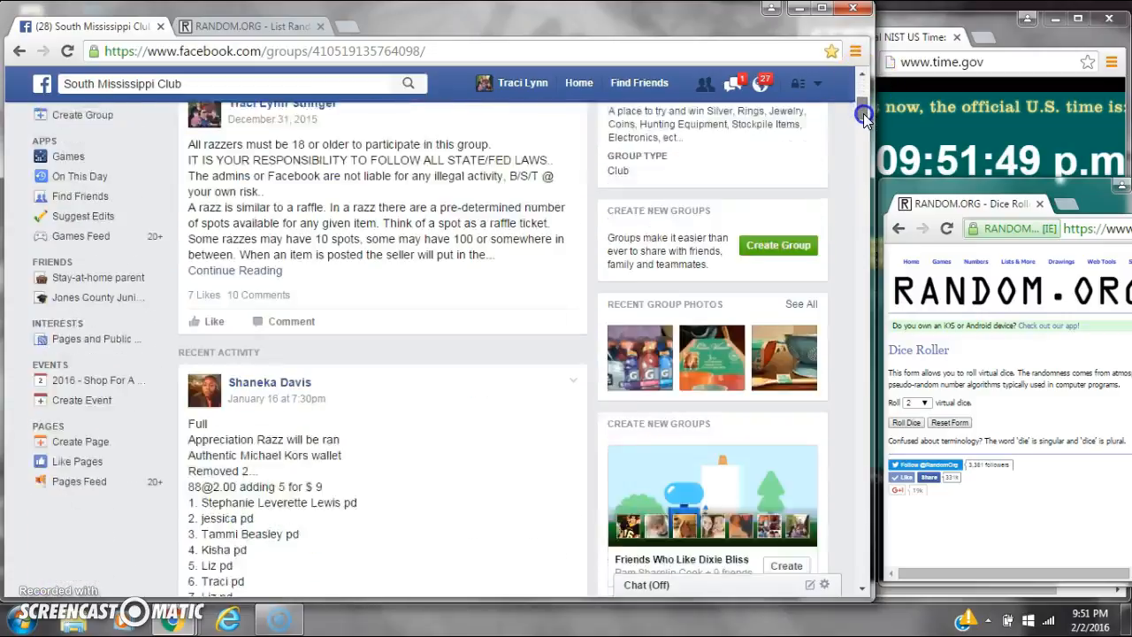
scroll(down, 3)
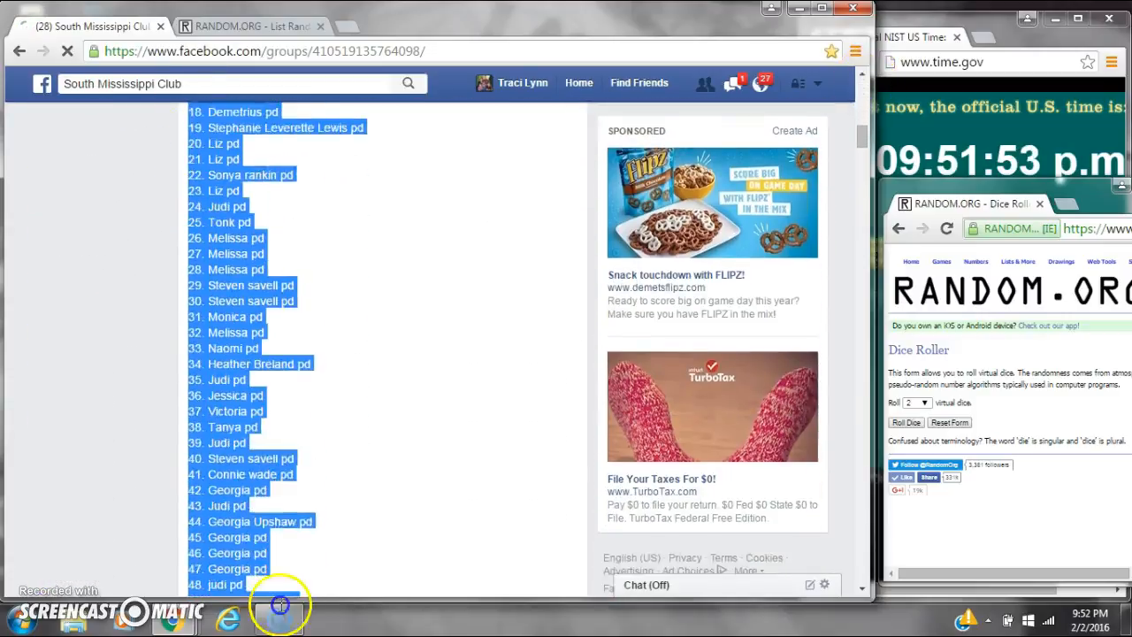
scroll(down, 3)
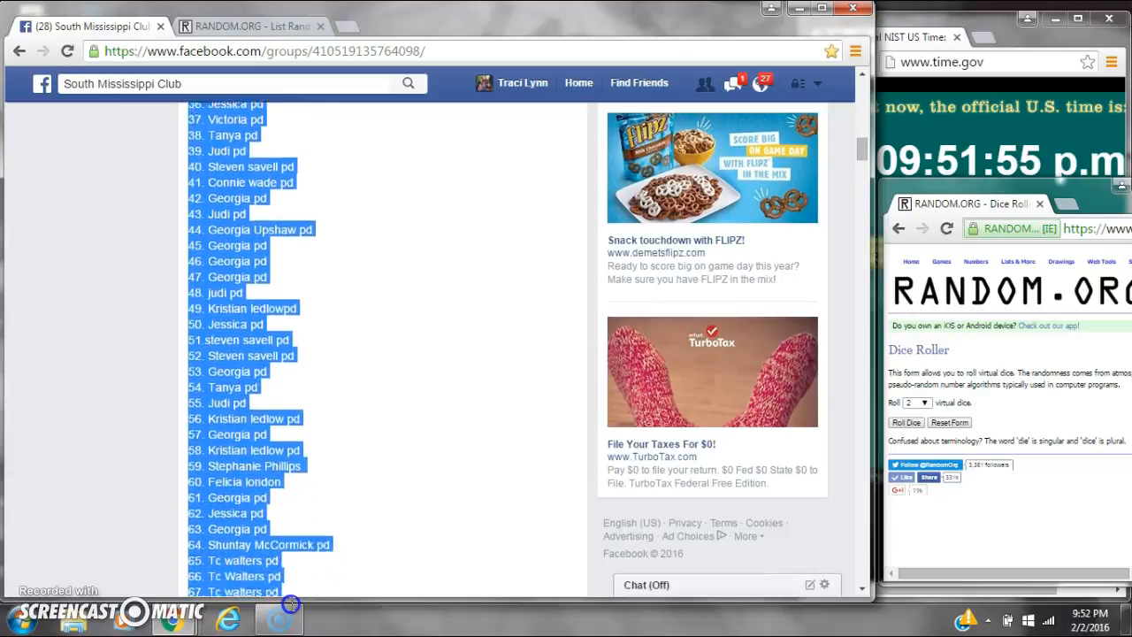
scroll(down, 3)
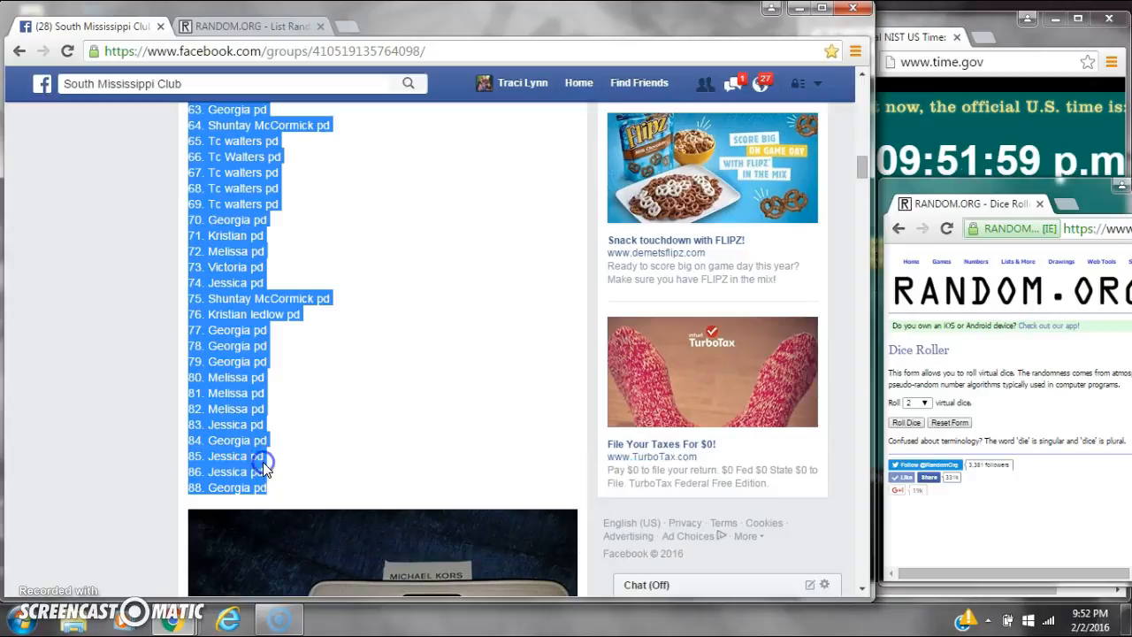
scroll(down, 3)
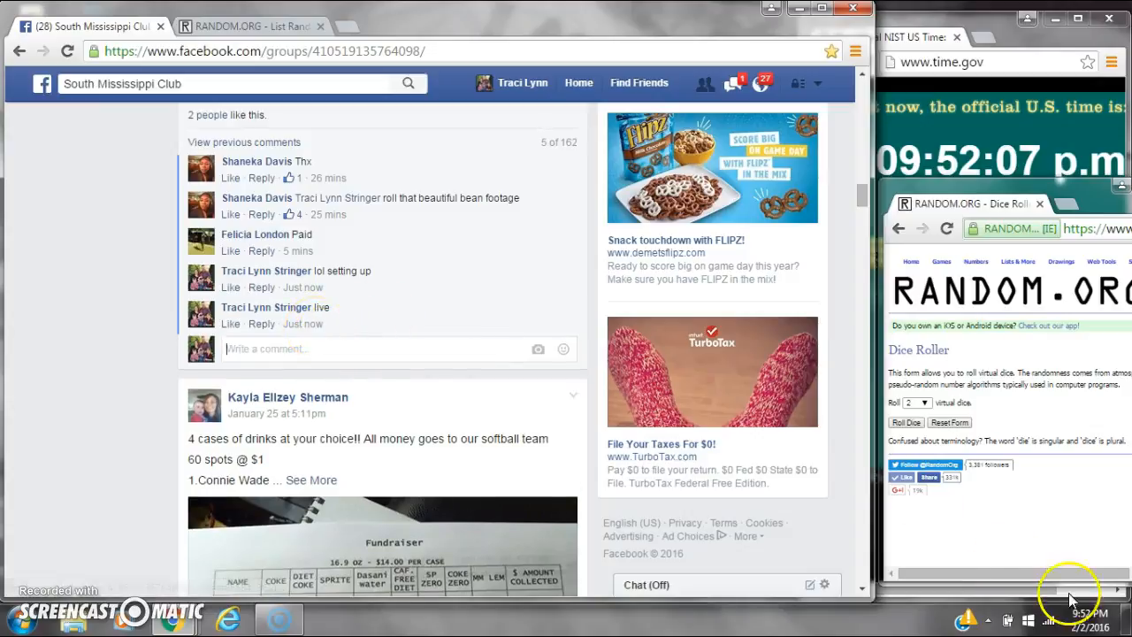
mouse_move(593, 186)
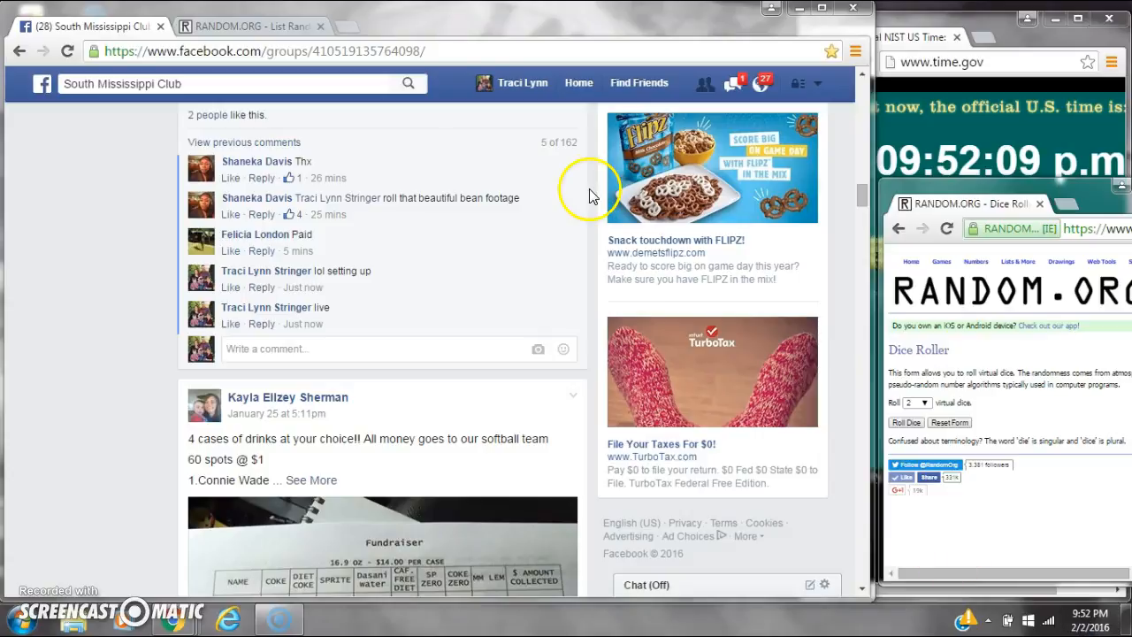
Bring the razz post's comment thread and its new 'live' notice into view.
click(247, 26)
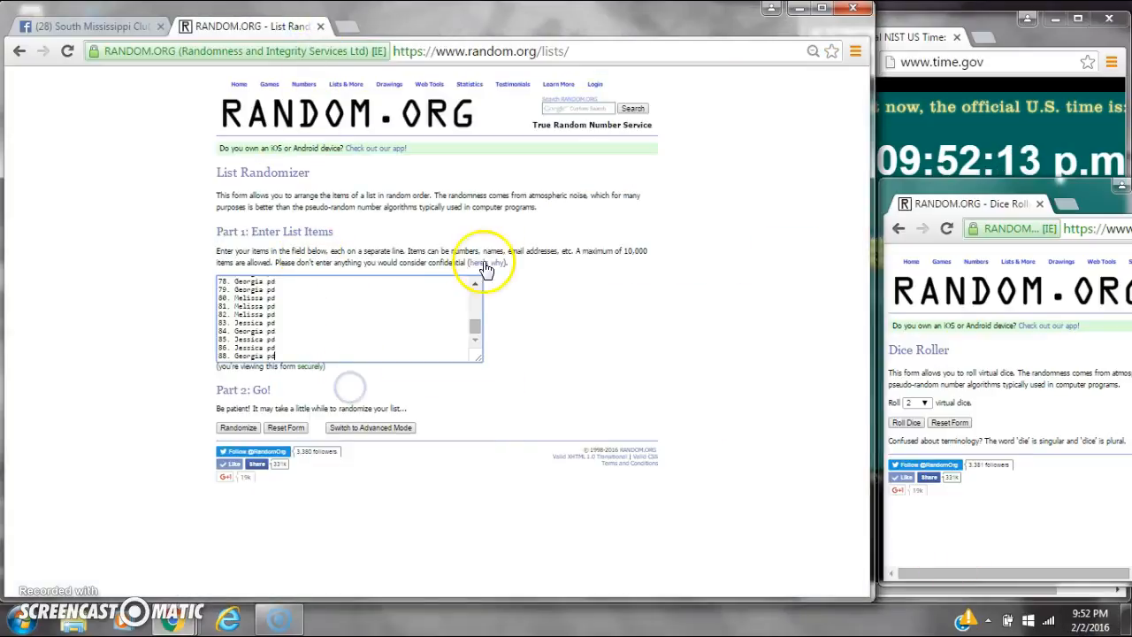
Paste the 88-spot razz list into the List Randomizer's Part 1 box.
click(476, 282)
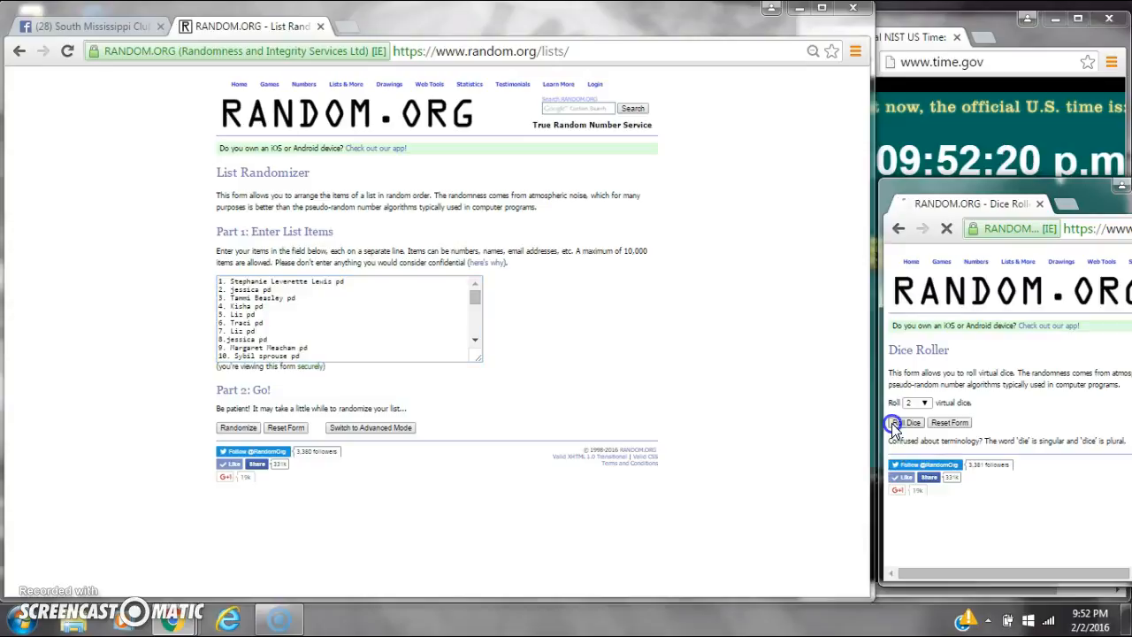
Roll the two dice three times, randomize the spot list, and return to Facebook.
click(910, 422)
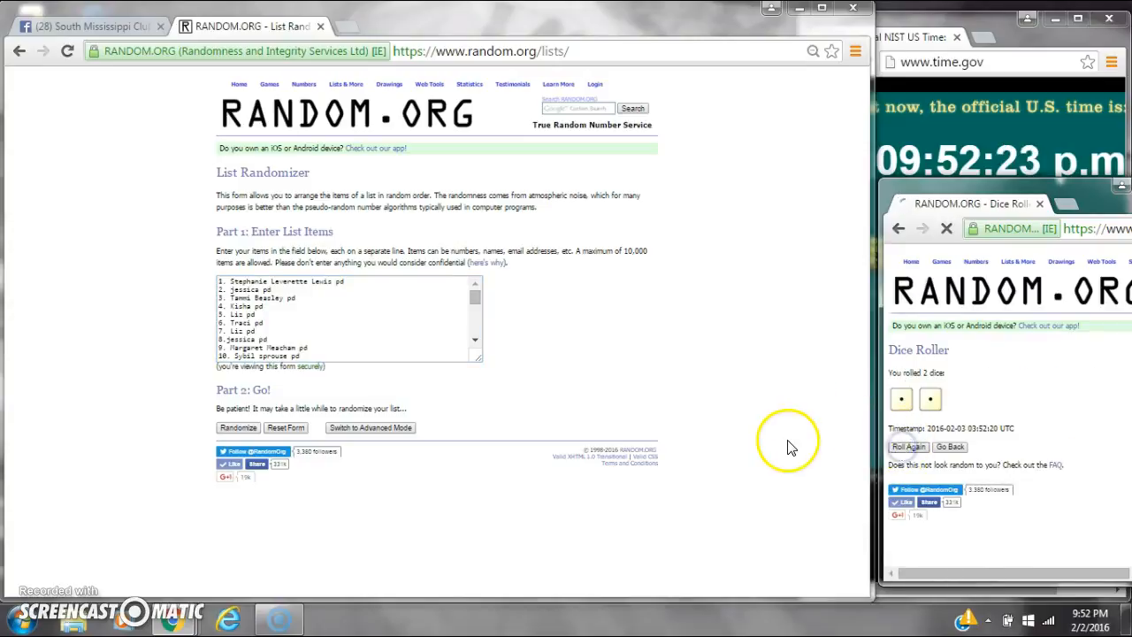
click(909, 447)
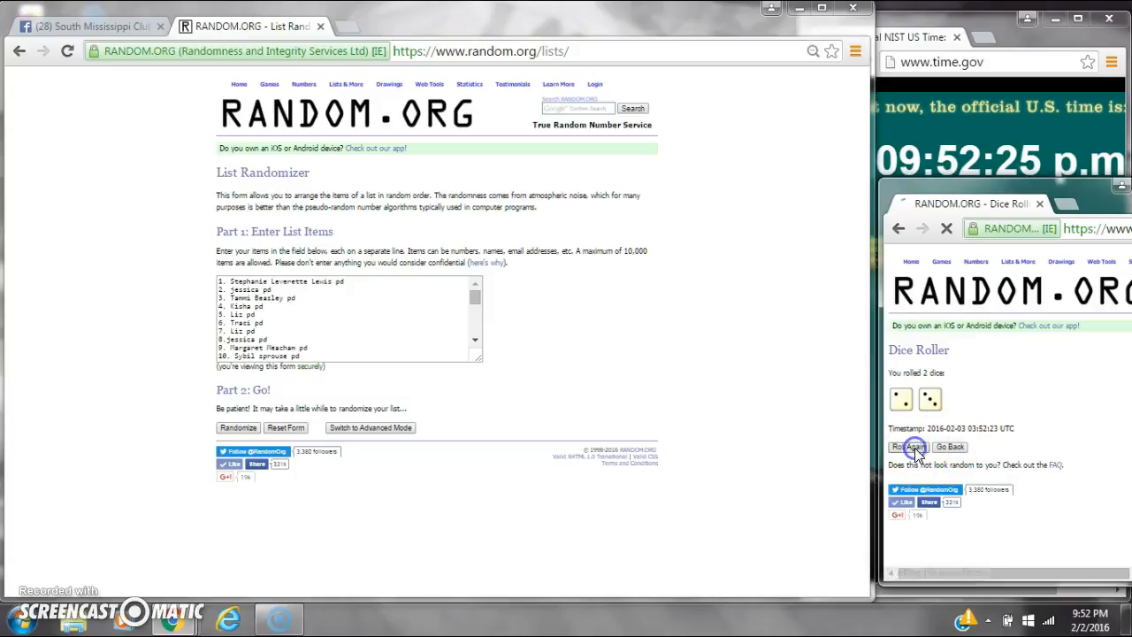
click(907, 447)
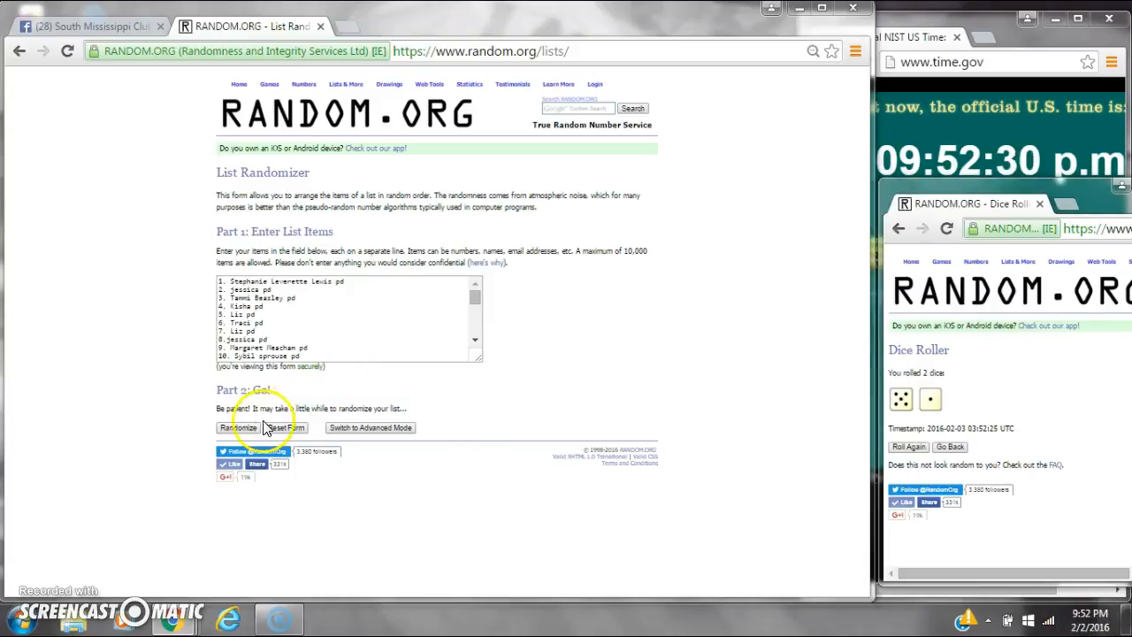
click(237, 427)
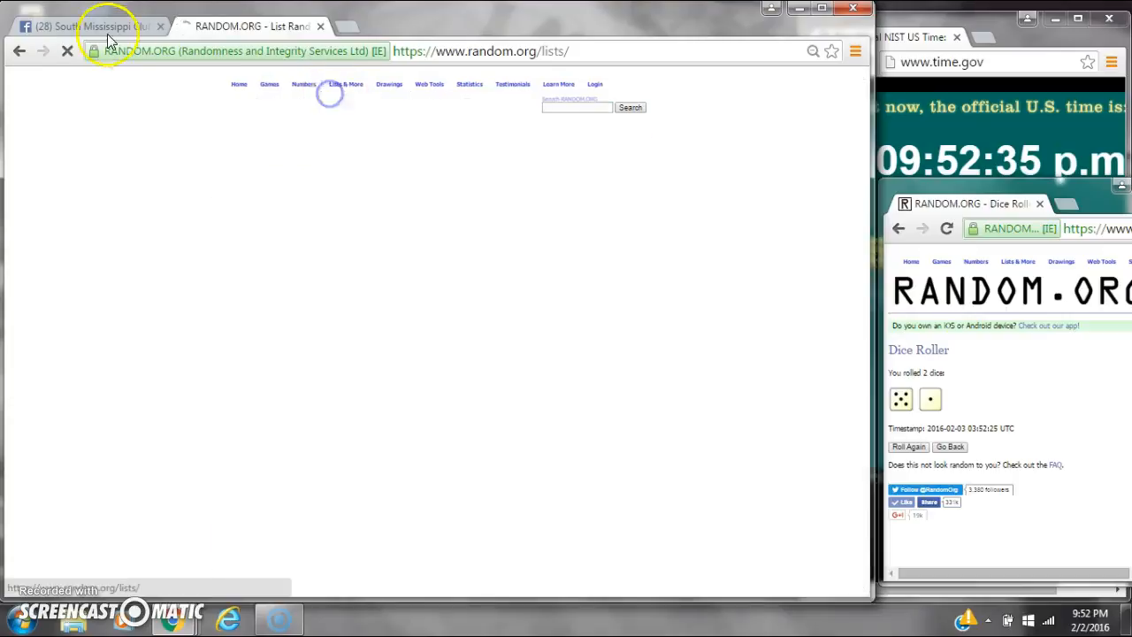
click(97, 26)
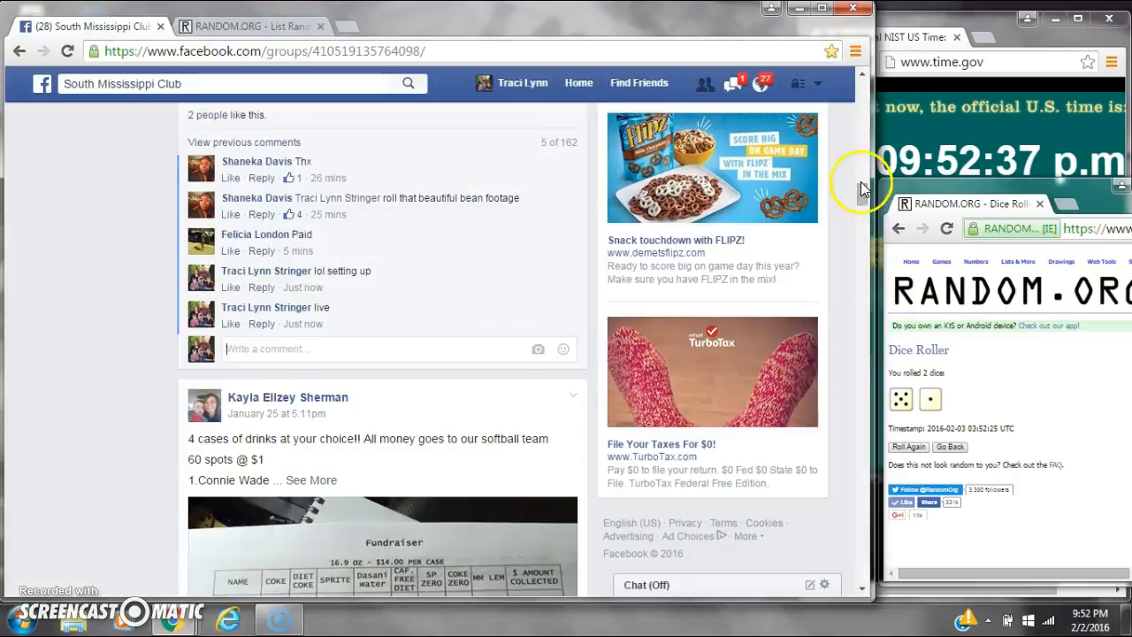